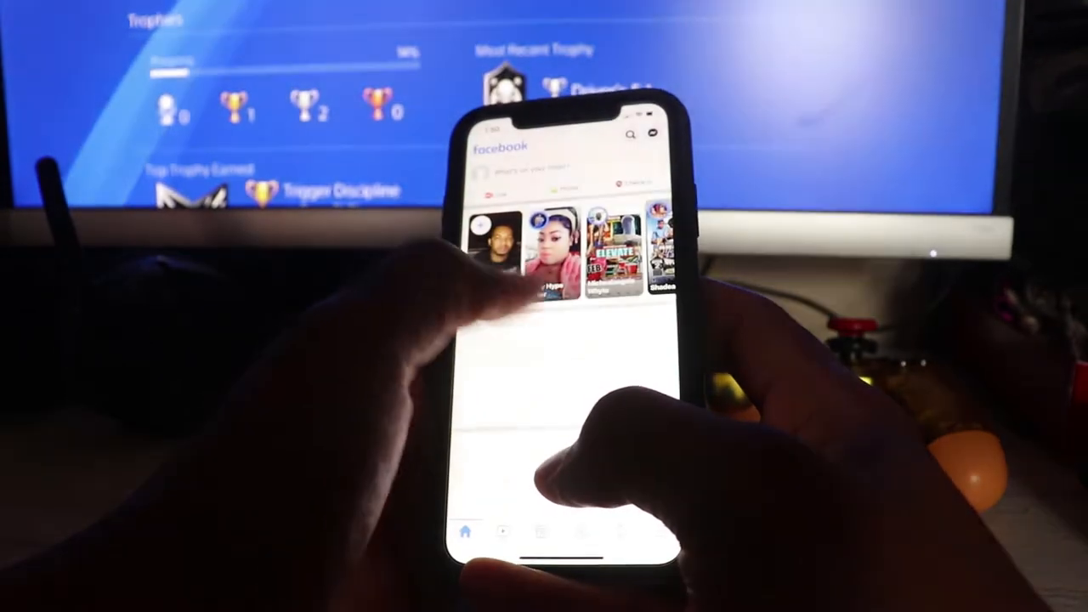
Swipe back and forth between the home screen pages to show the app layout.
scroll(down, 3)
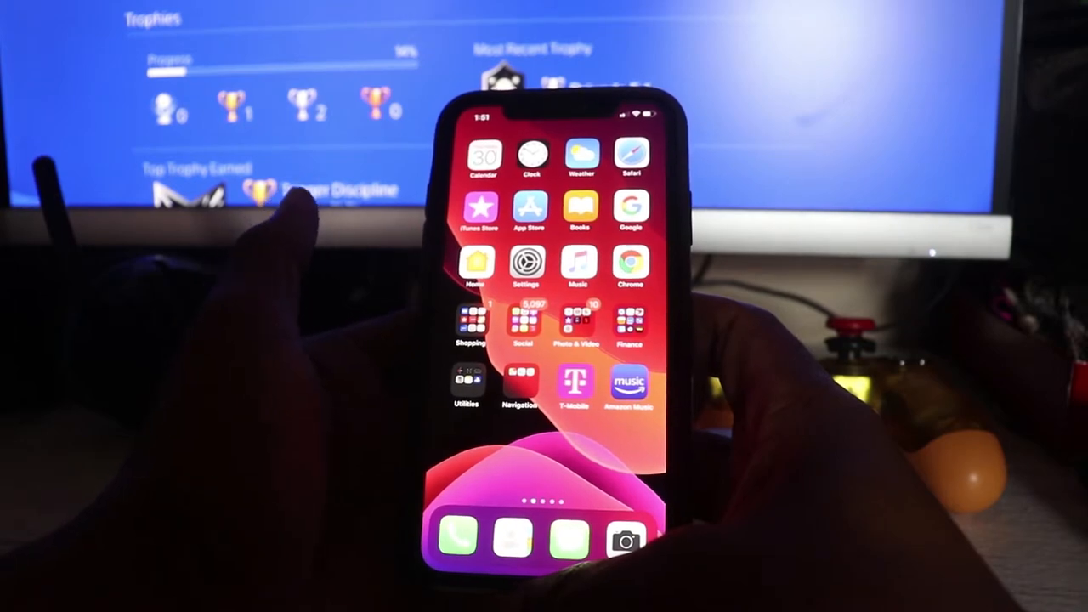
click(529, 262)
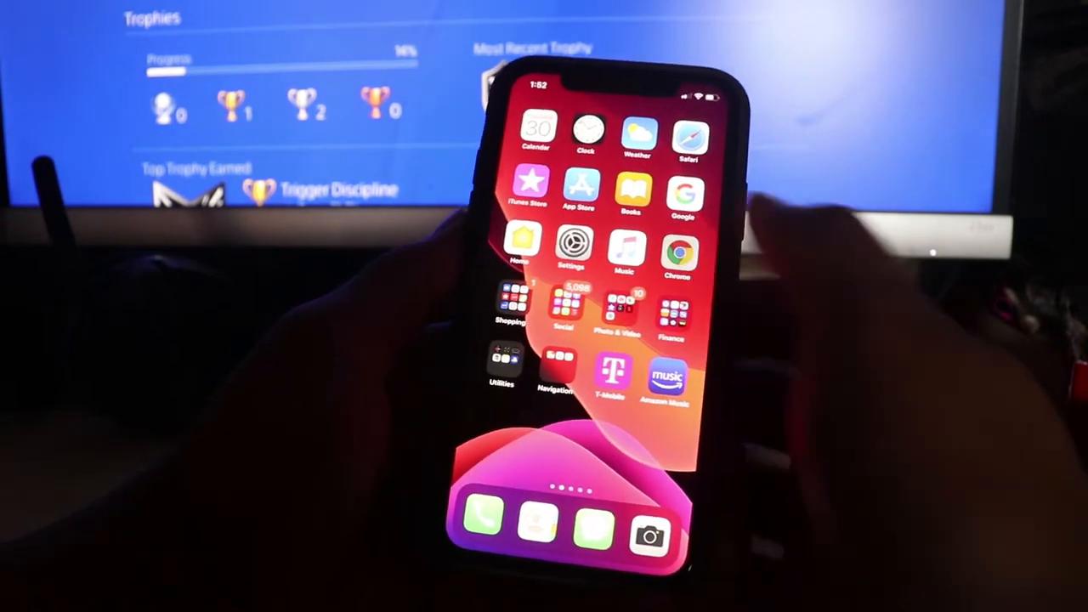
click(680, 252)
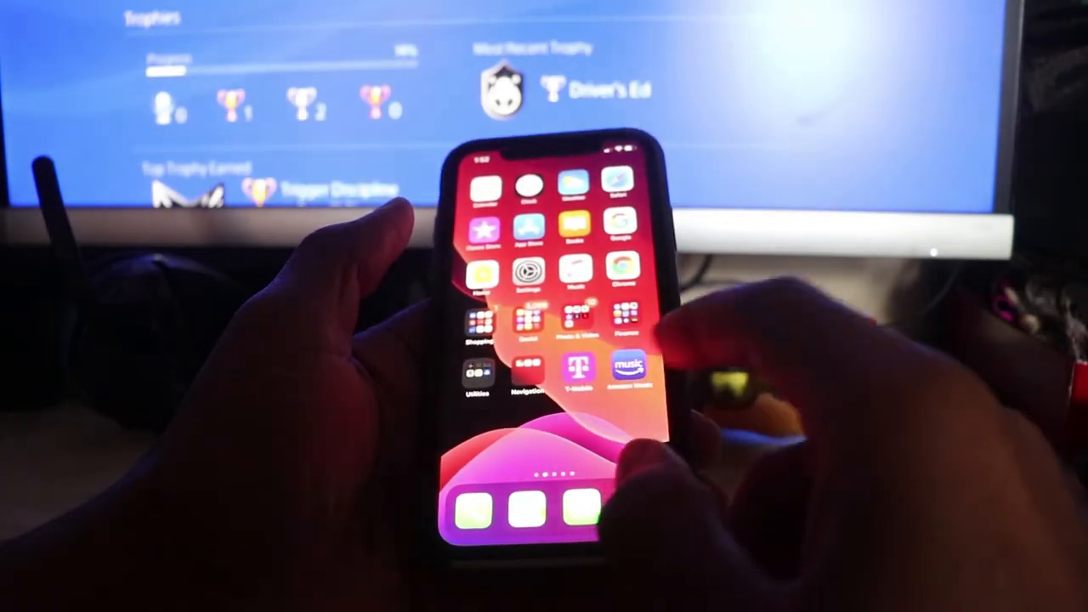
scroll(left, 3)
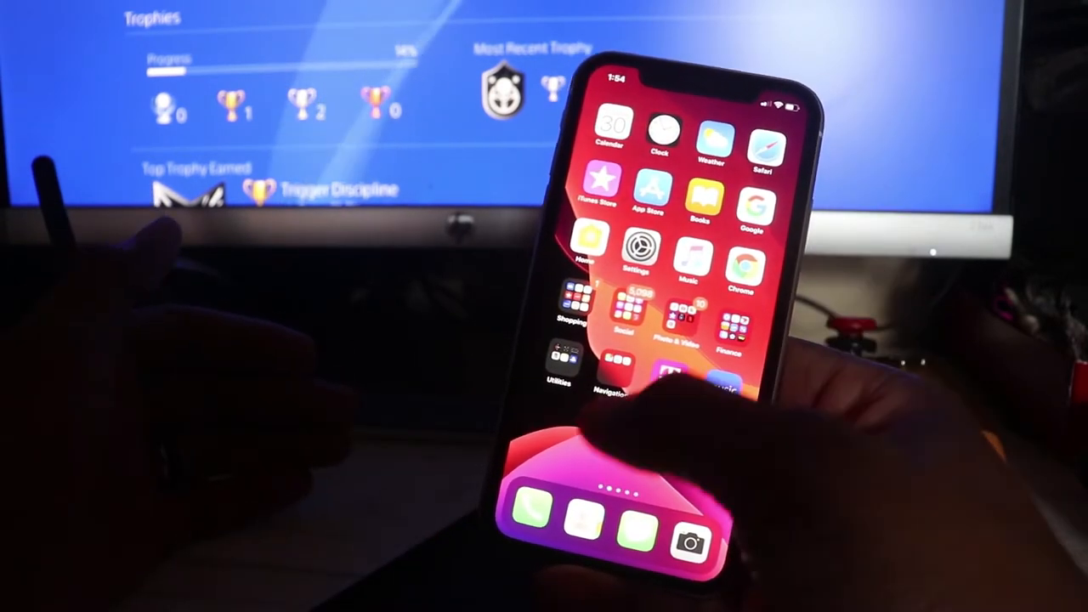
scroll(right, 3)
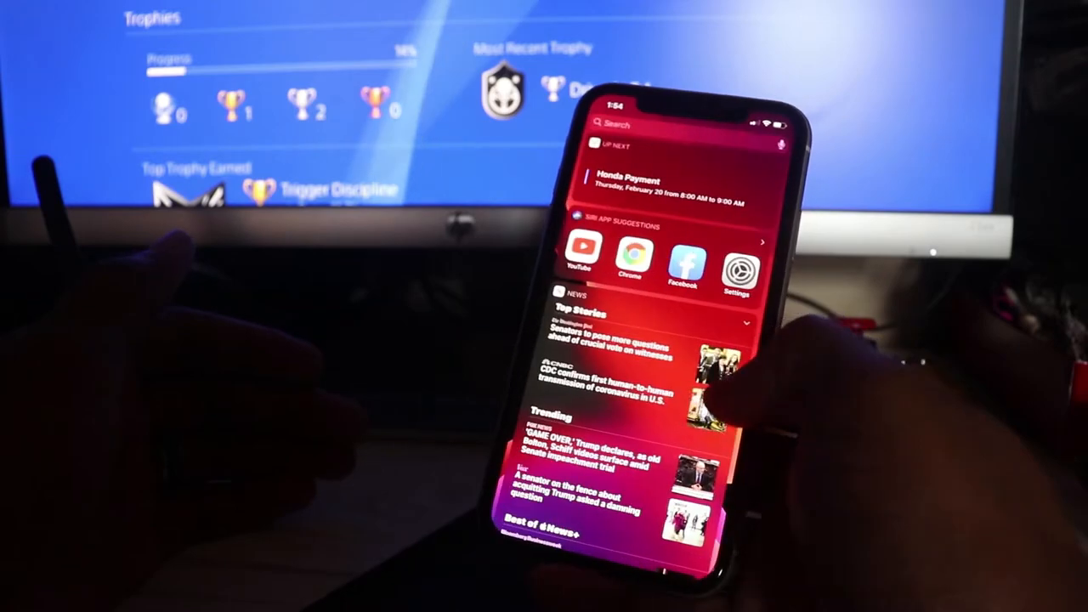
scroll(right, 3)
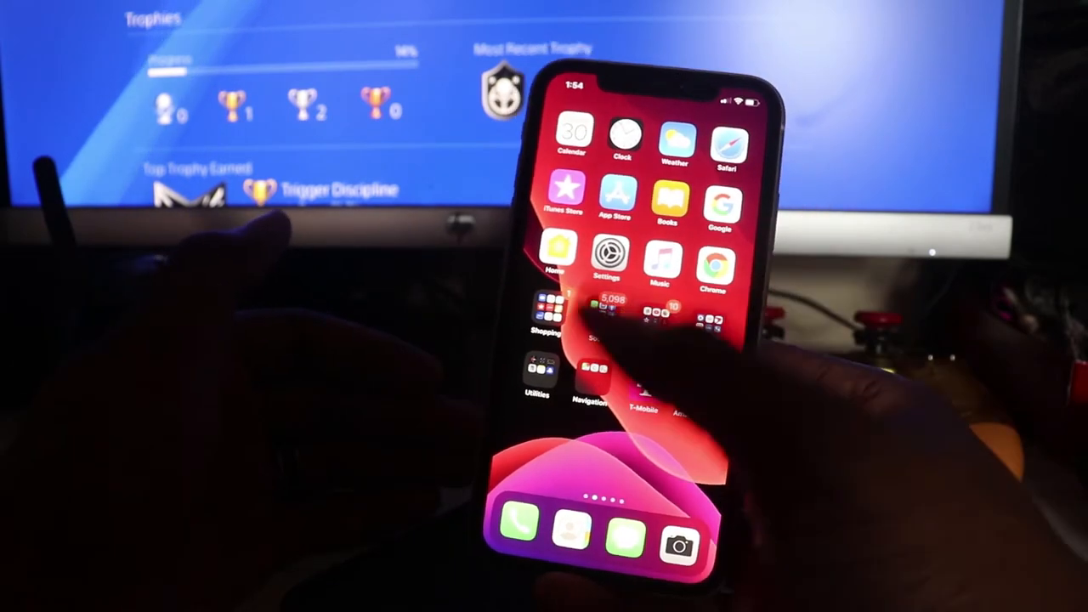
scroll(left, 3)
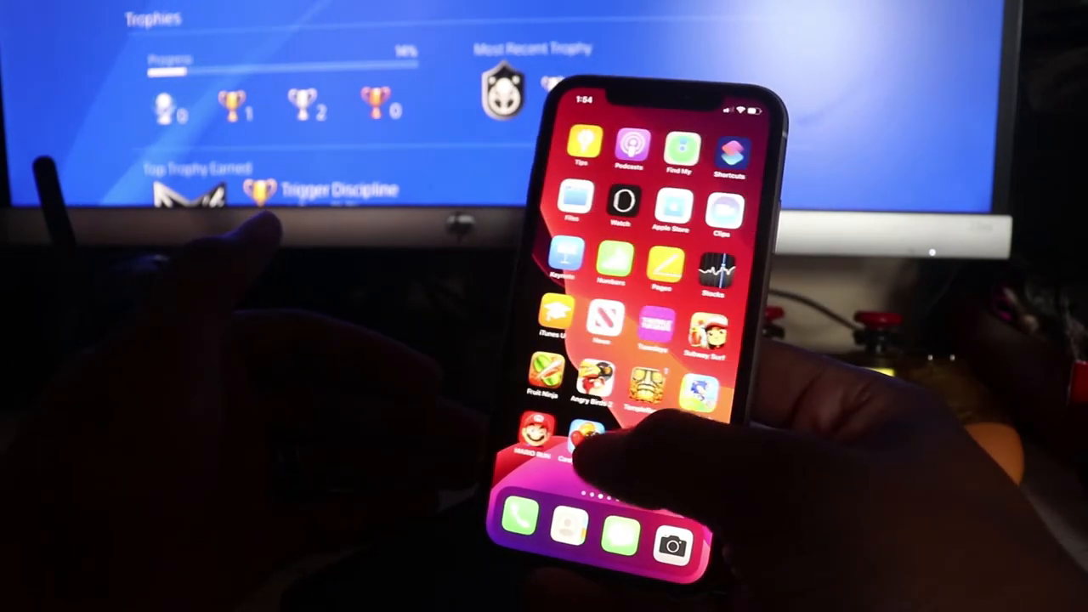
scroll(right, 3)
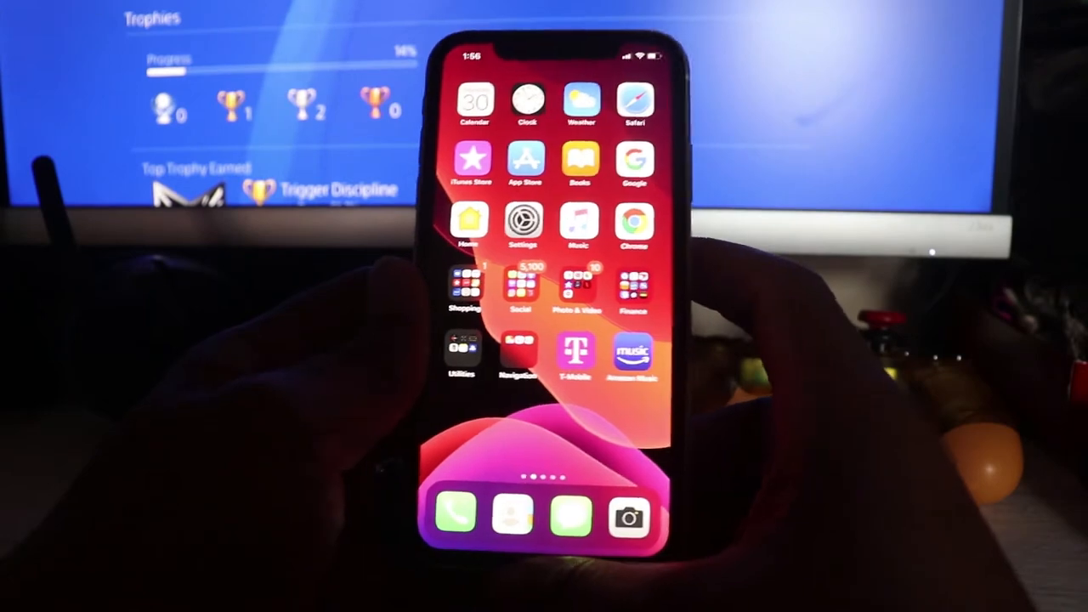
Open the Photo & Video folder, then Settings, and scroll past Privacy, iTunes & App Store and Passwords & Accounts.
click(462, 349)
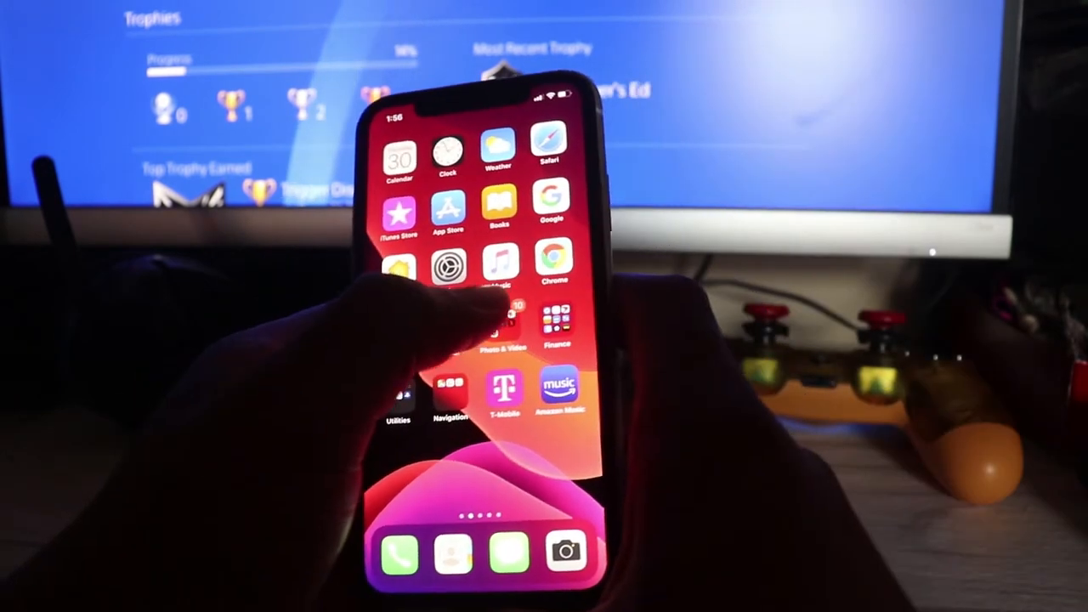
click(500, 263)
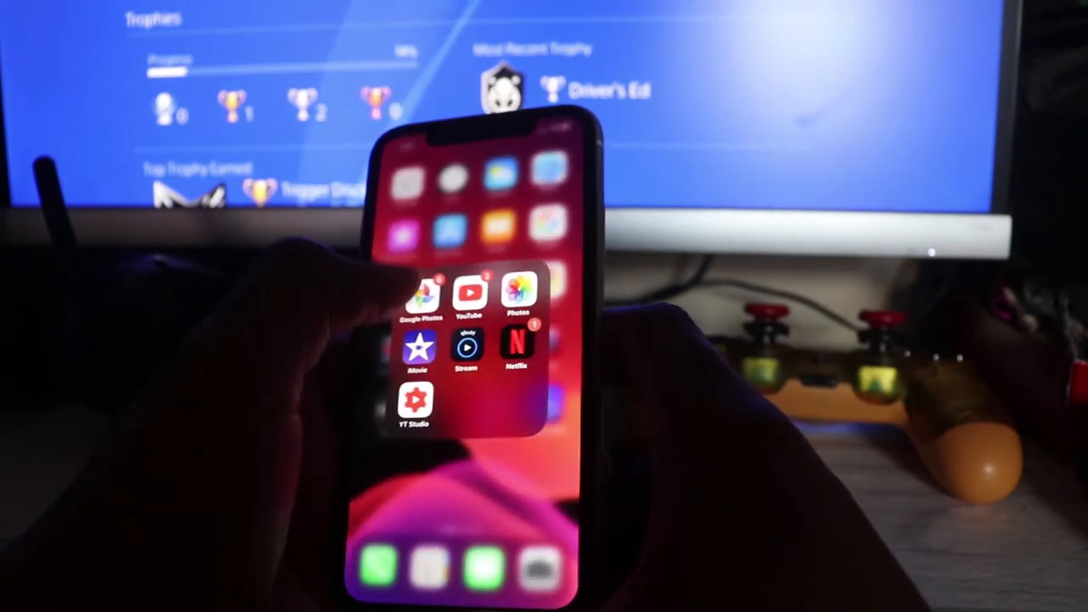
click(463, 302)
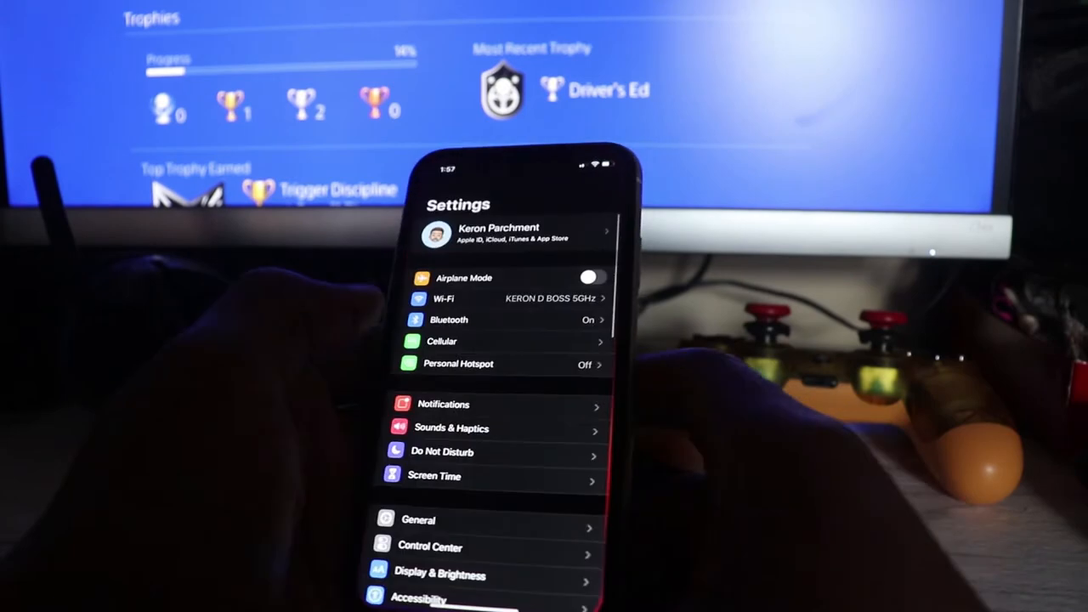
scroll(down, 3)
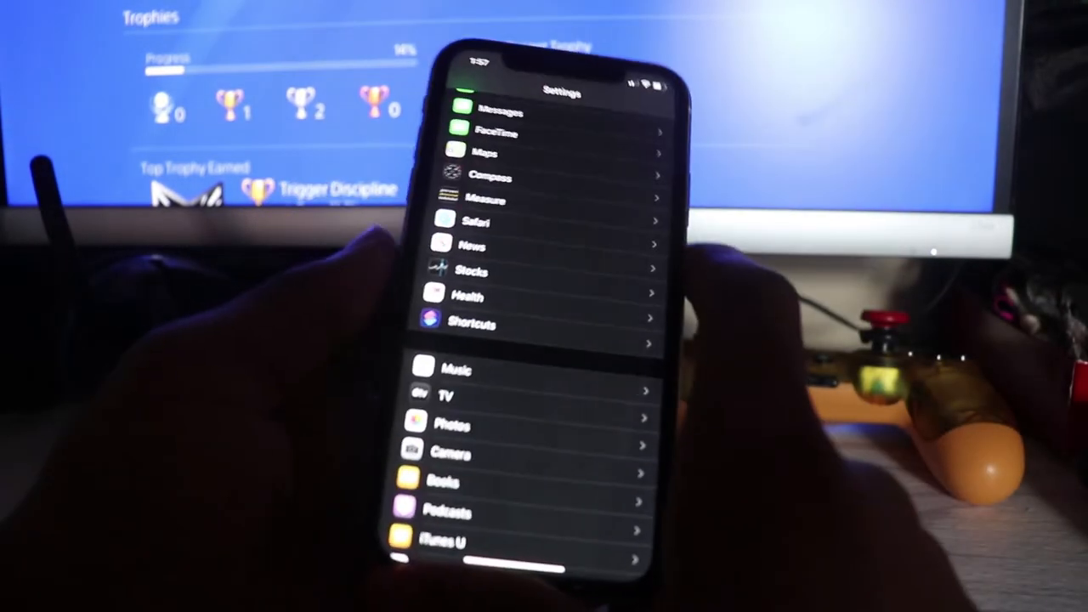
scroll(down, 3)
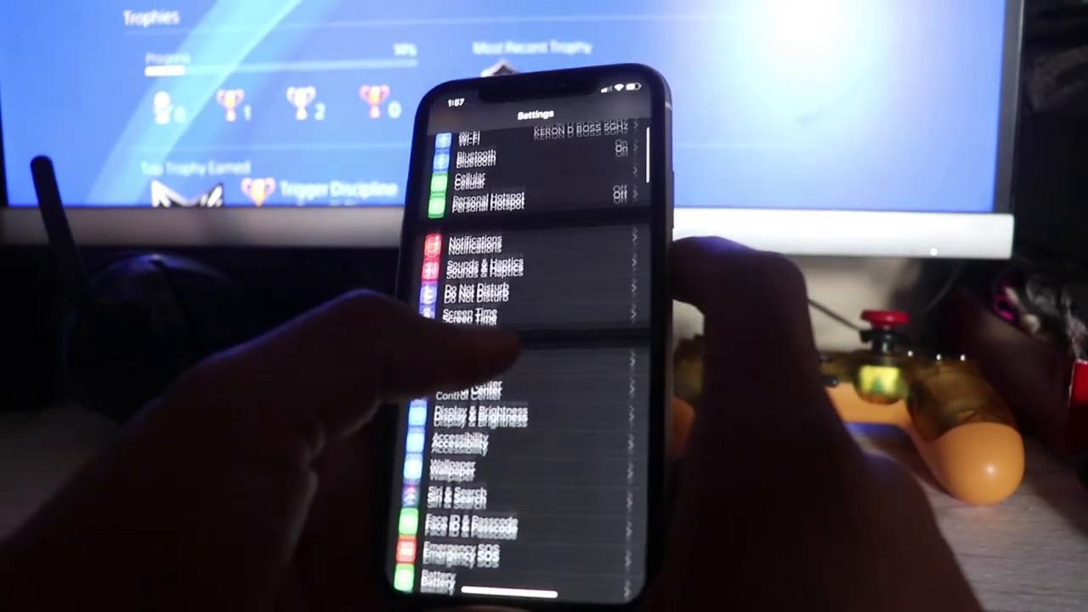
scroll(down, 3)
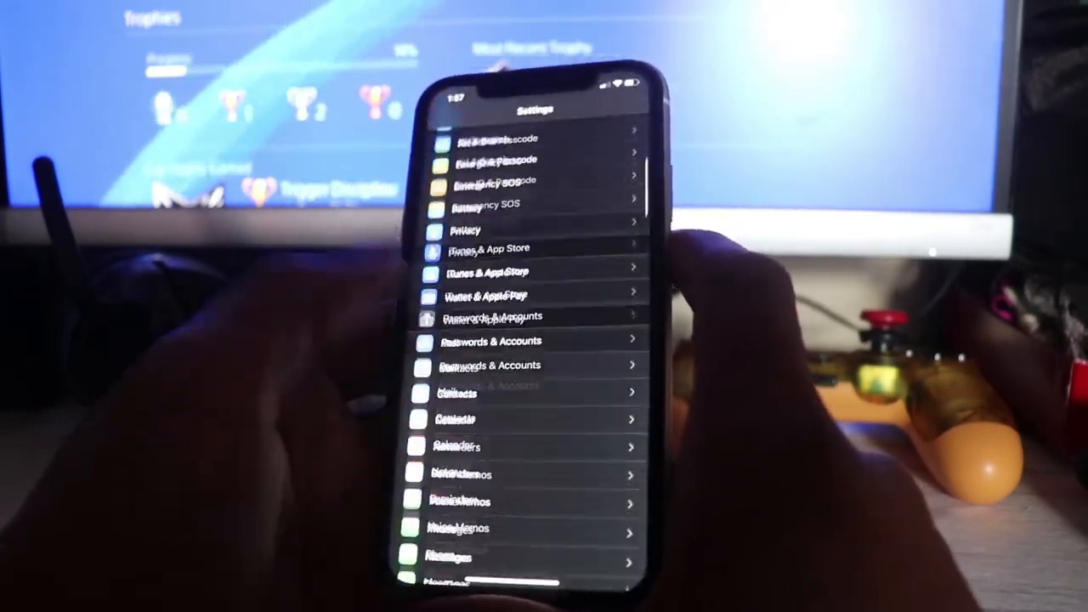
scroll(down, 3)
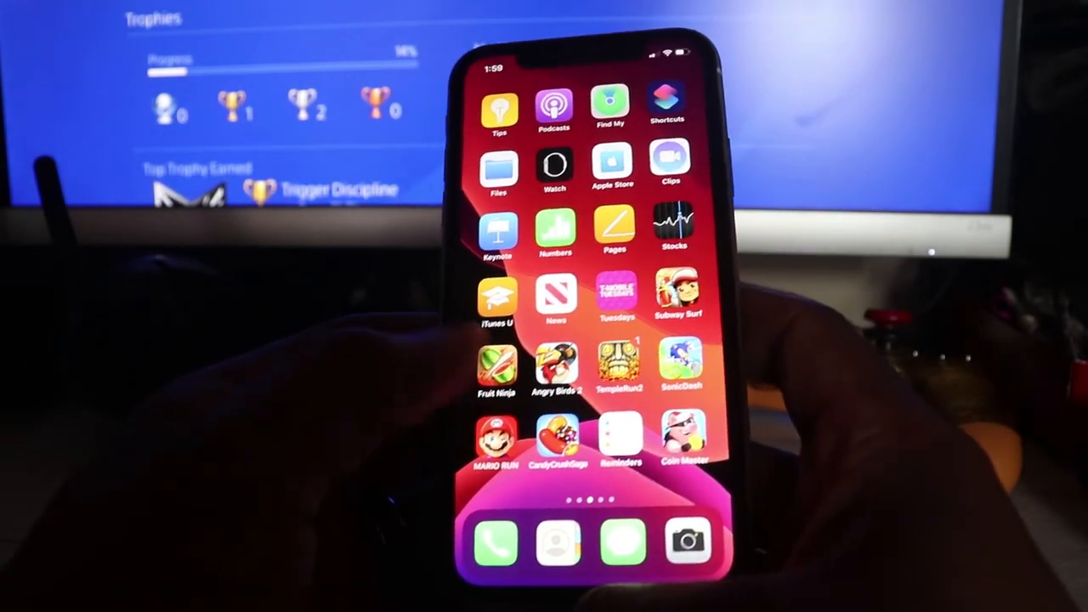
Swipe back to the first home screen page with Calendar, Clock, Weather, Safari and the folders.
scroll(left, 3)
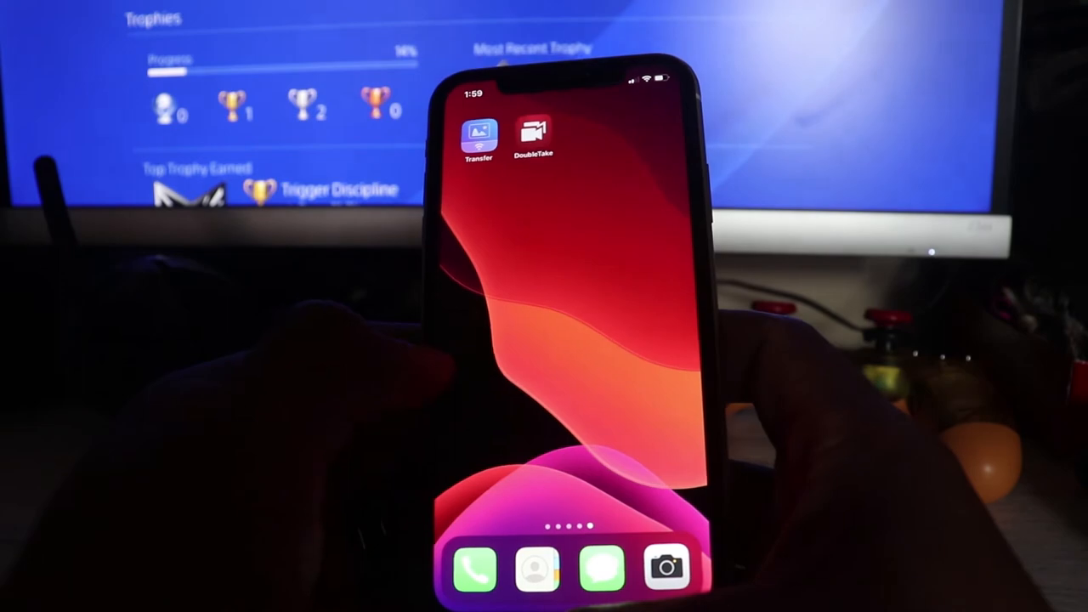
scroll(left, 3)
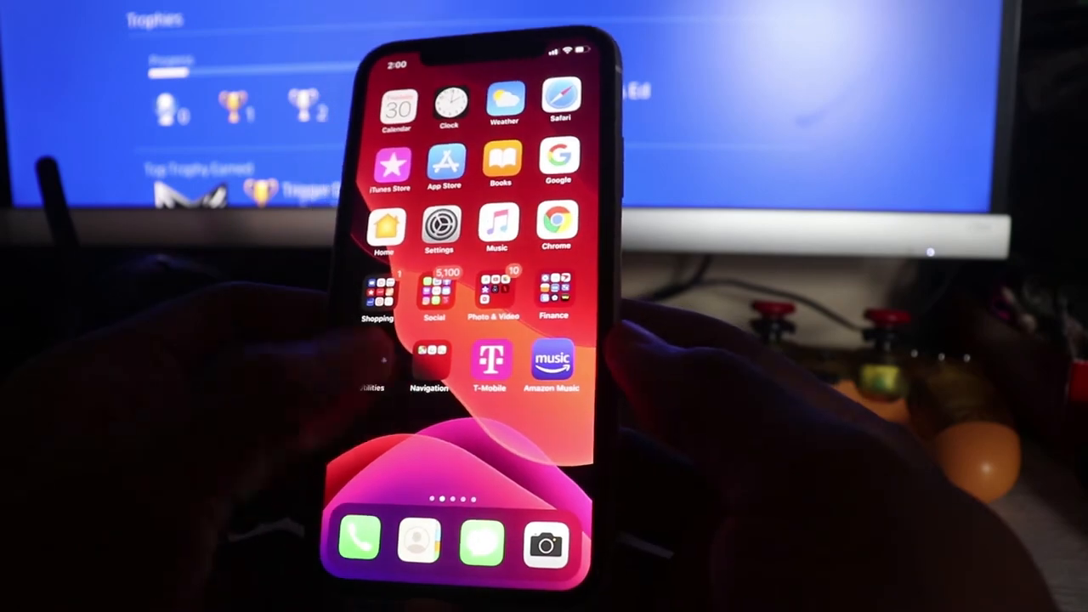
Swipe to the second home screen page with World of Hyatt, TV, Speedtest, HP Smart and LinkedIn.
scroll(left, 3)
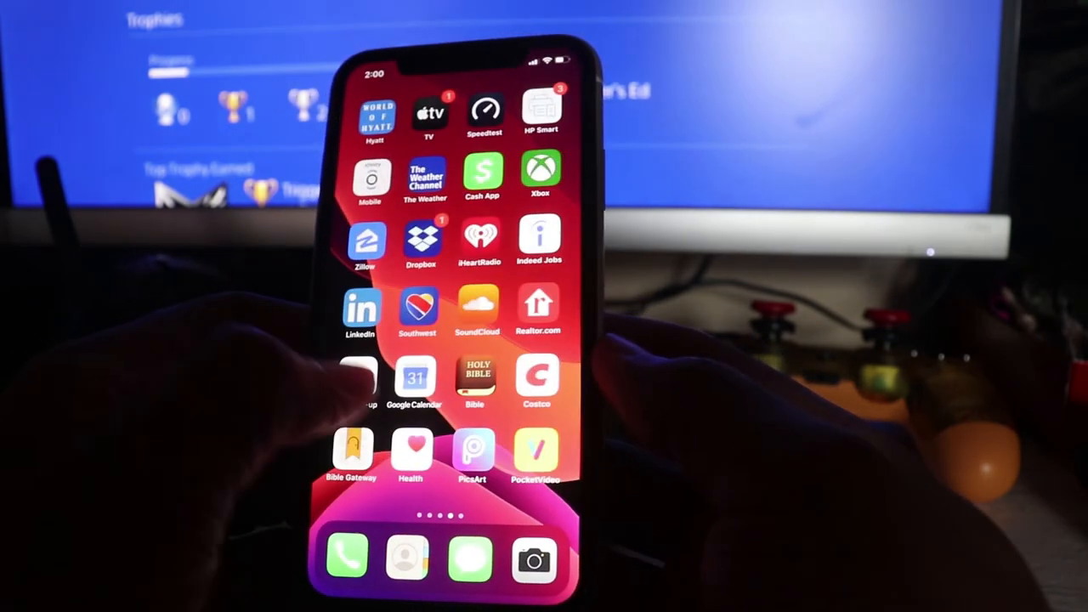
scroll(left, 3)
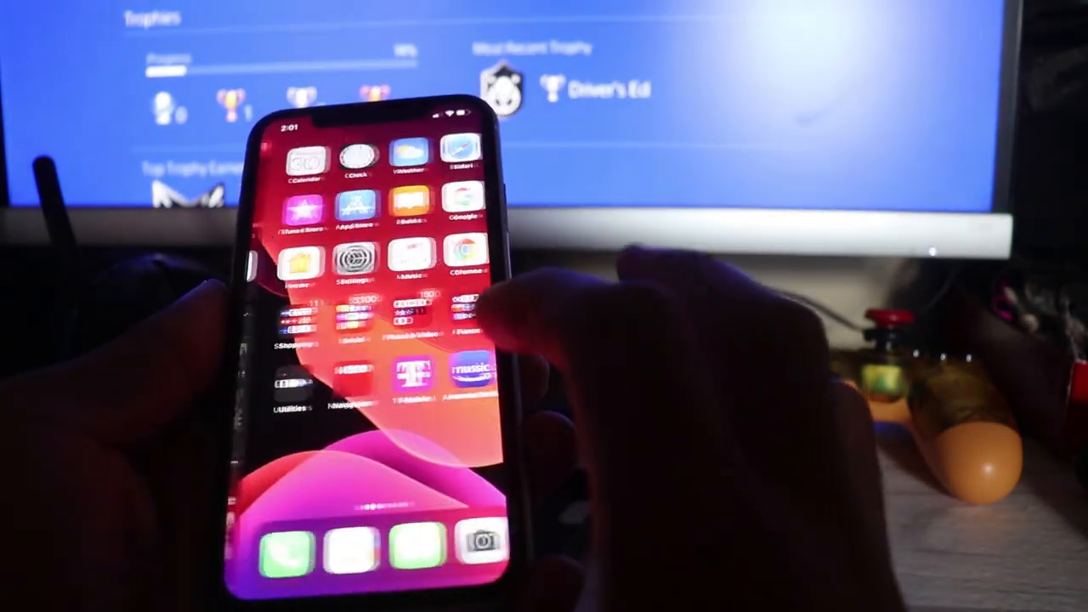
scroll(left, 3)
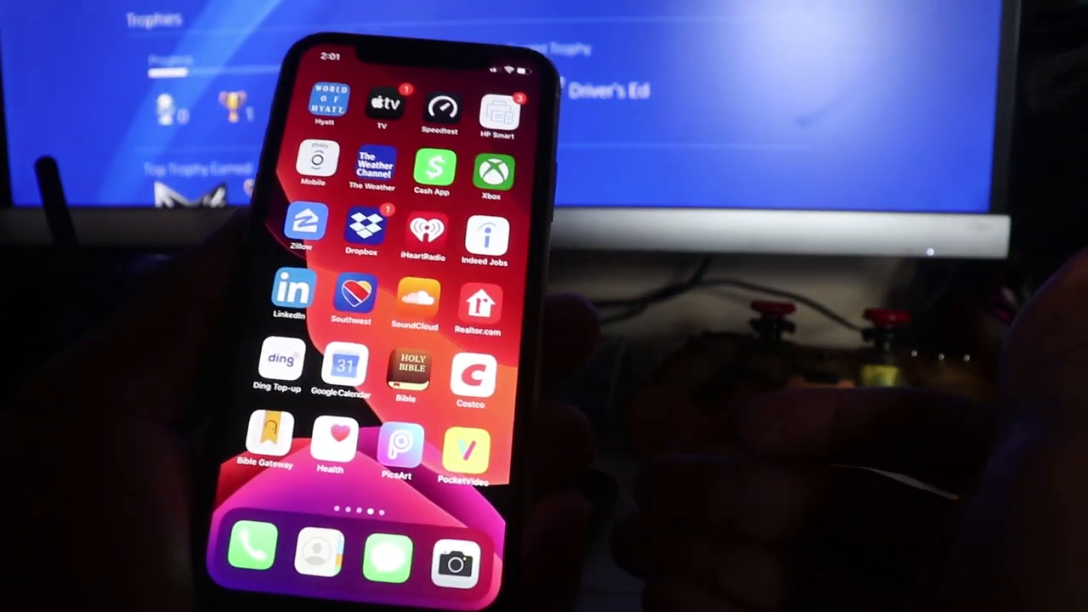